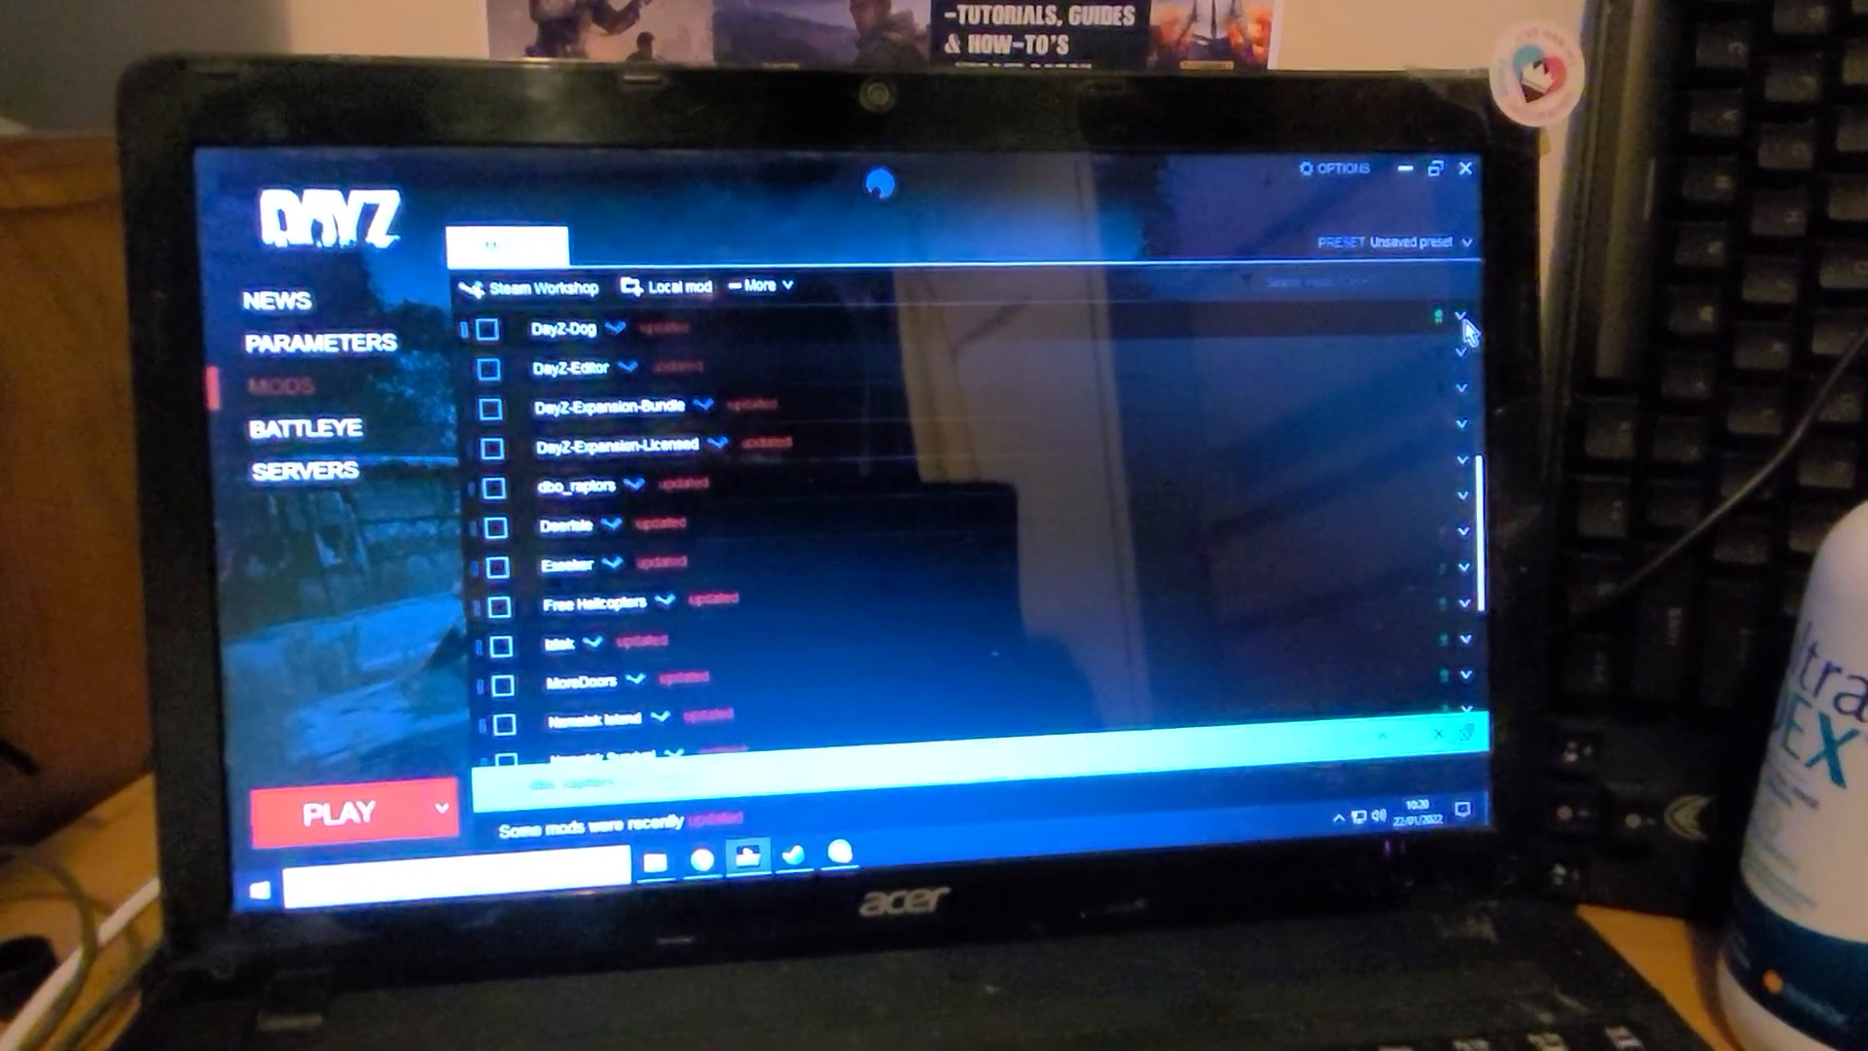
Expand the DayZ-Dog mod and open its folder in Windows Explorer.
click(1452, 323)
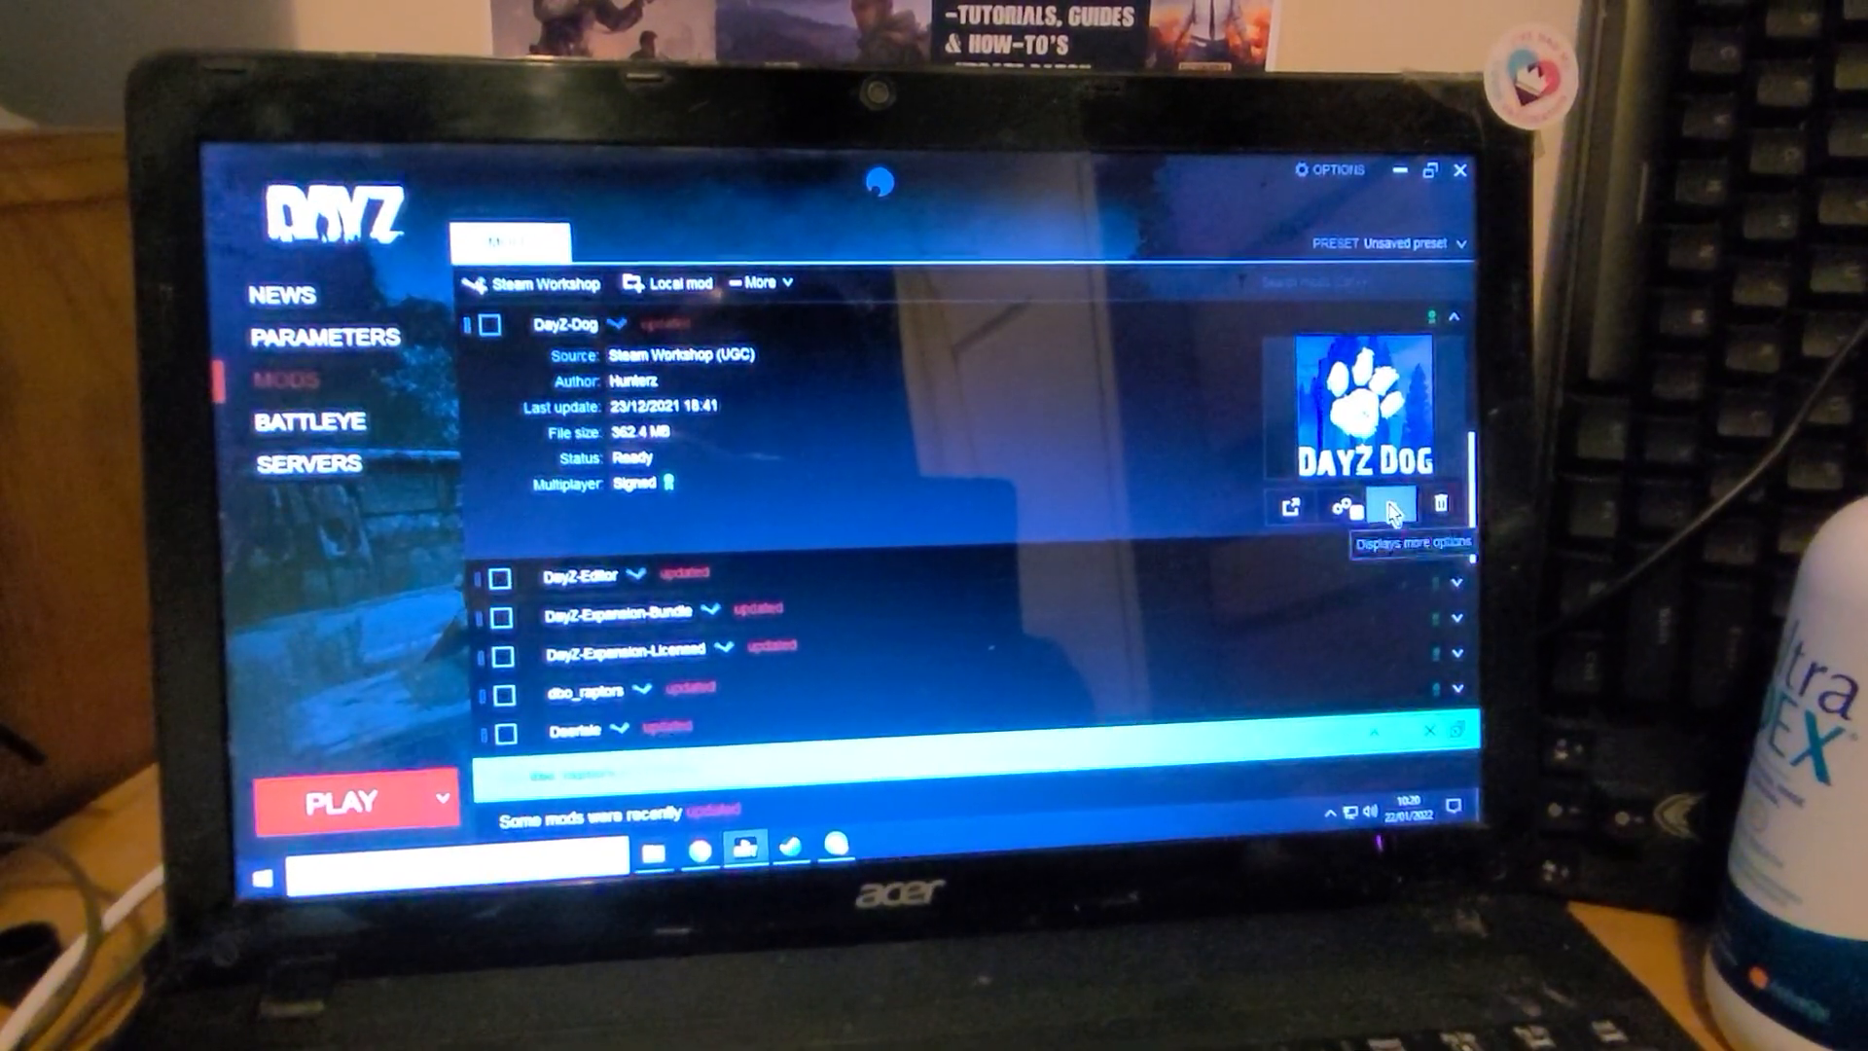
click(1392, 507)
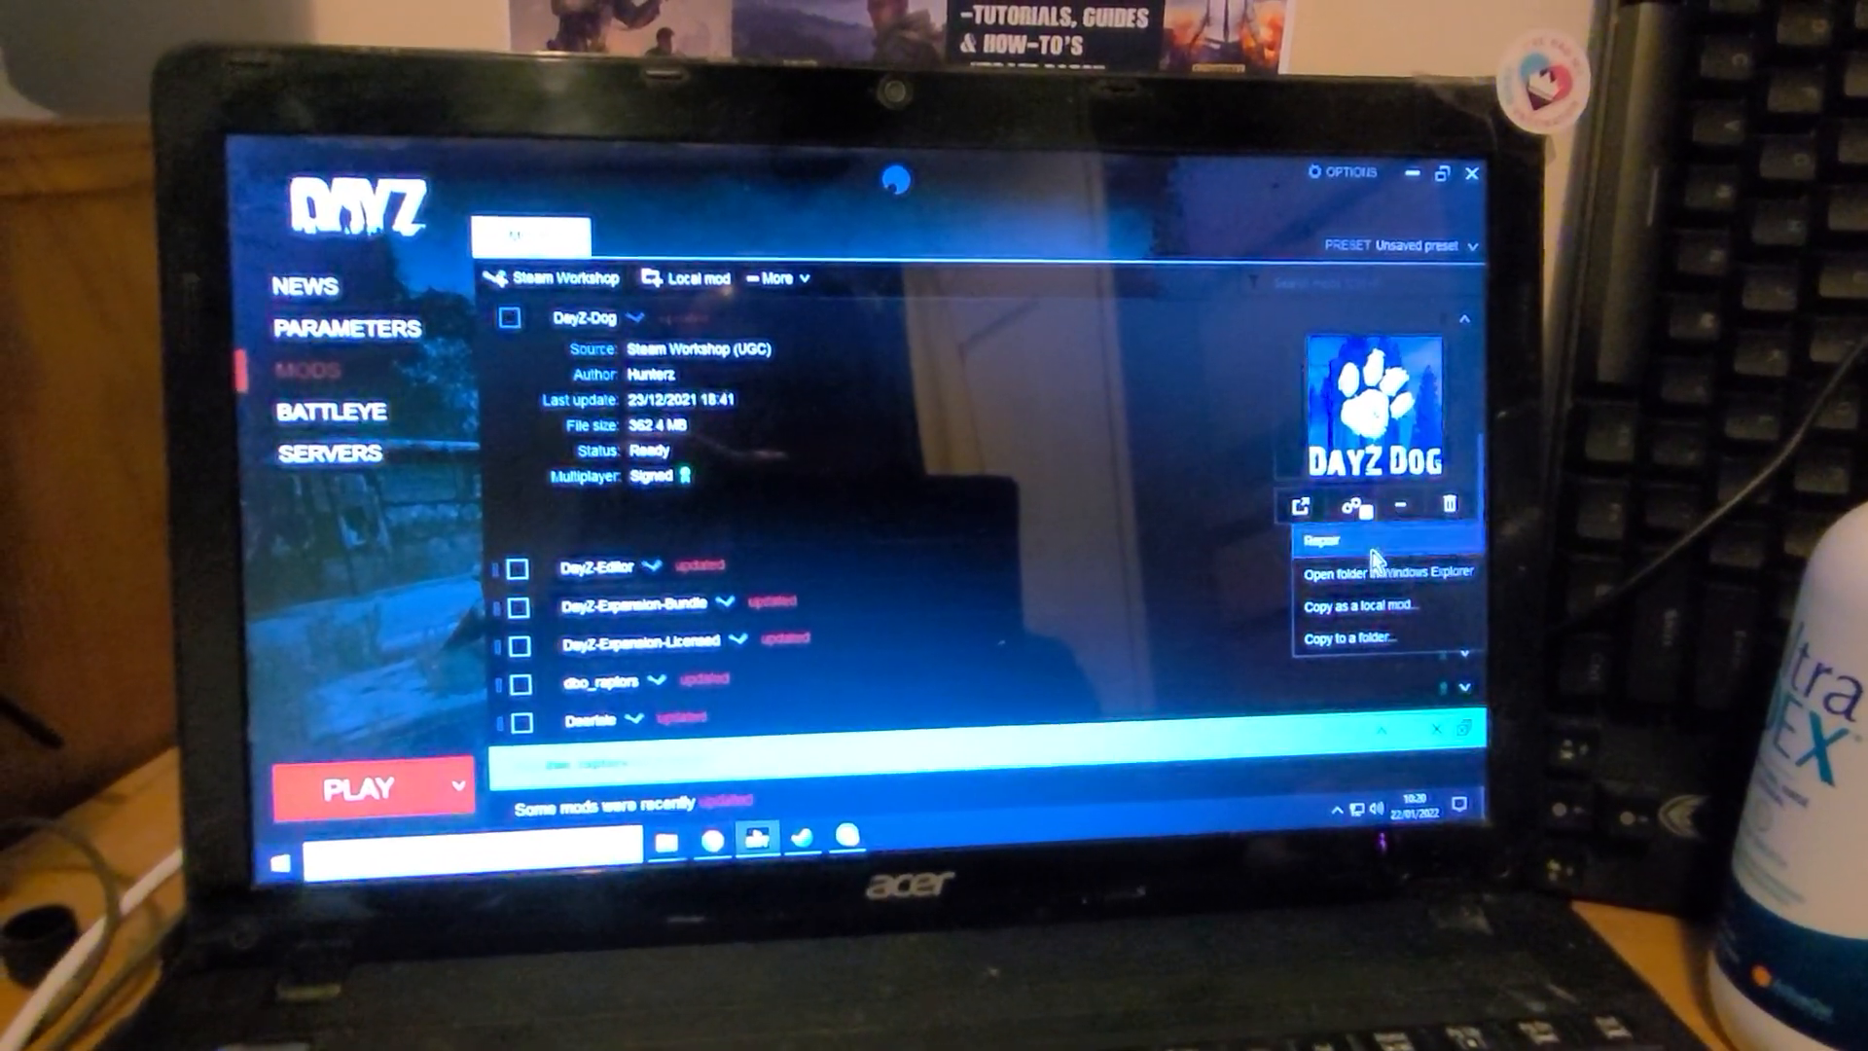
click(1390, 573)
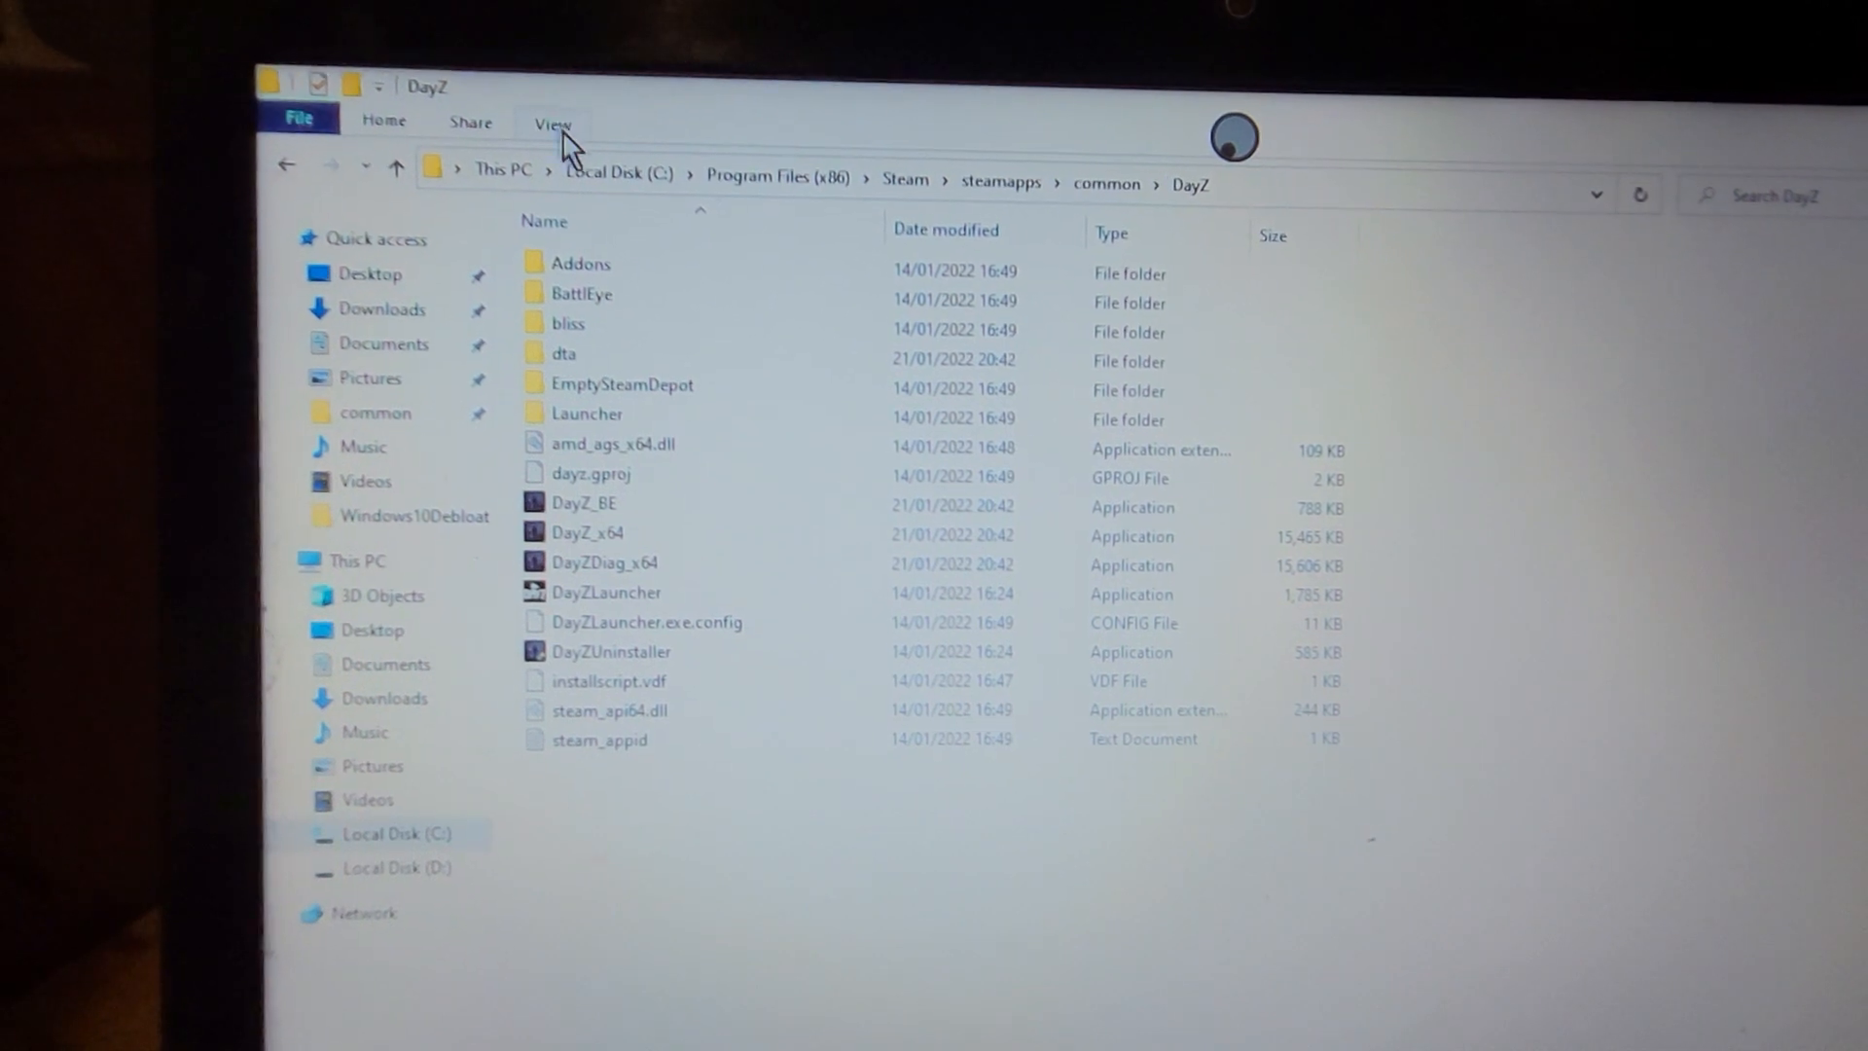
Open Folder Options via Explorer's View tab, 'Change folder and search options'.
click(551, 122)
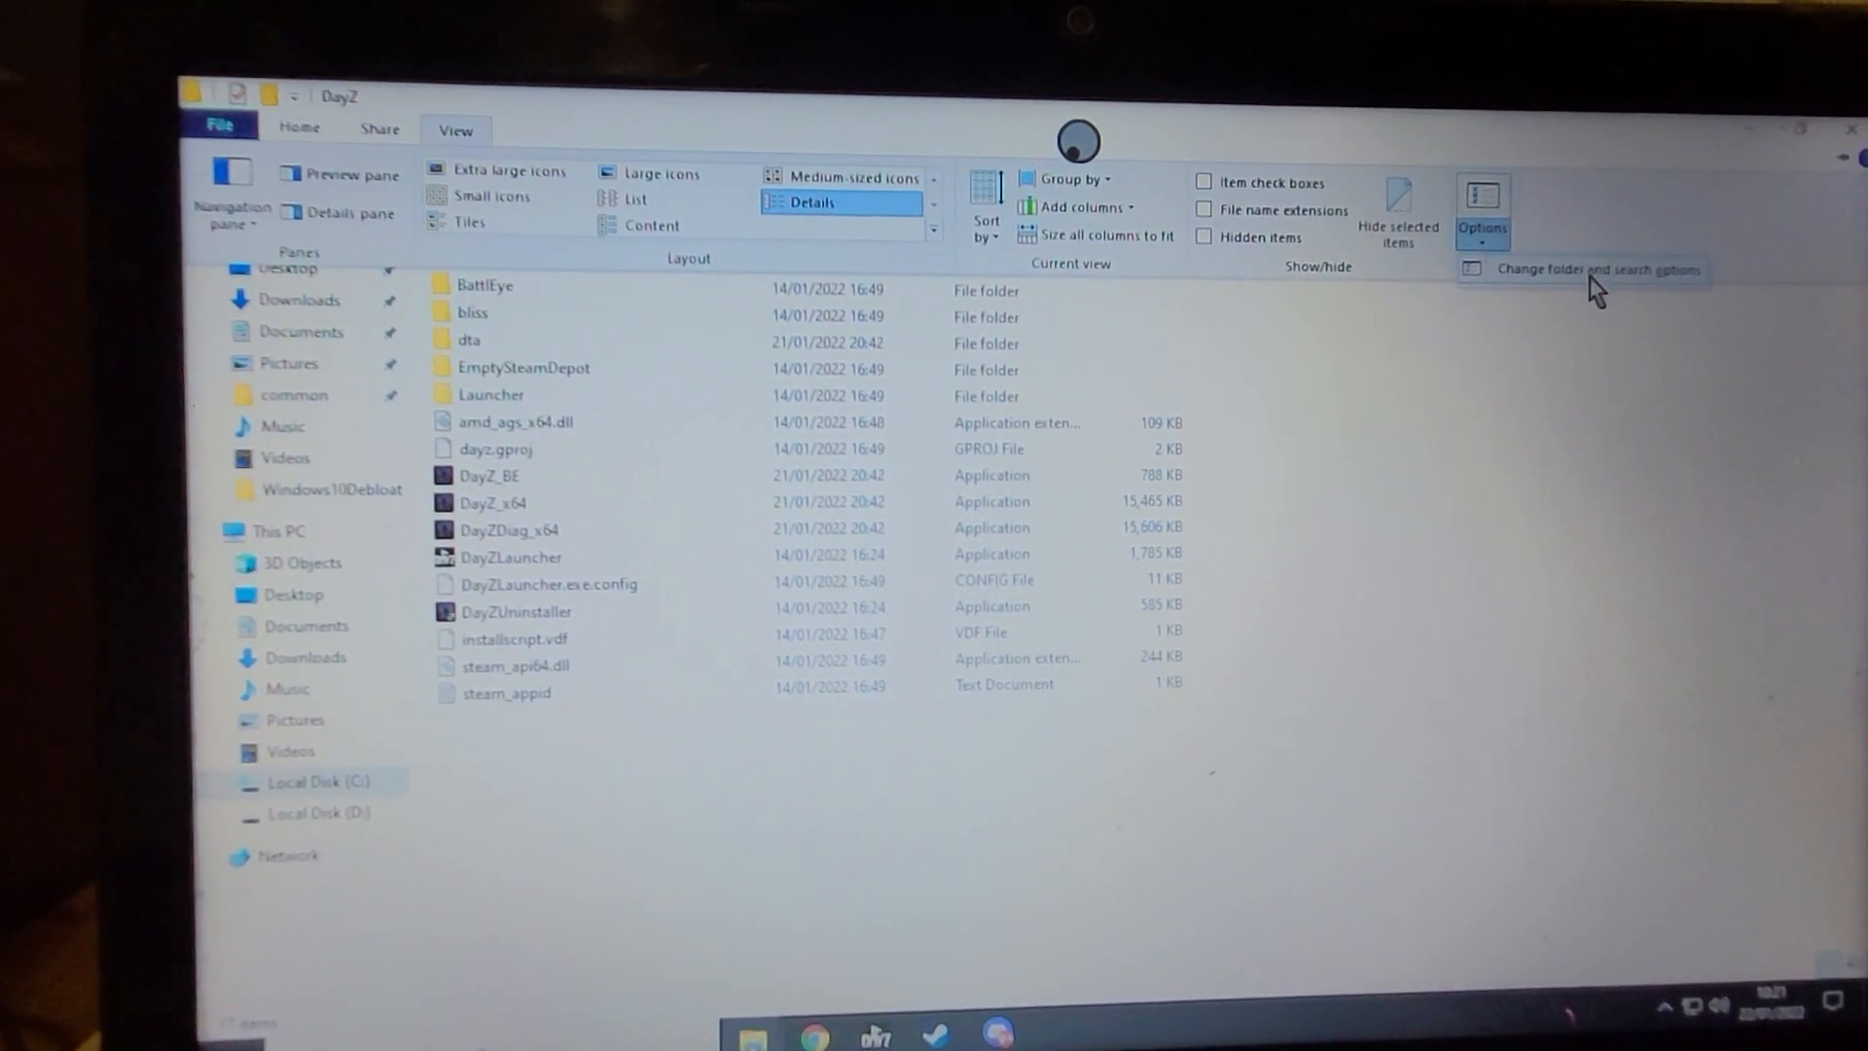
click(1597, 268)
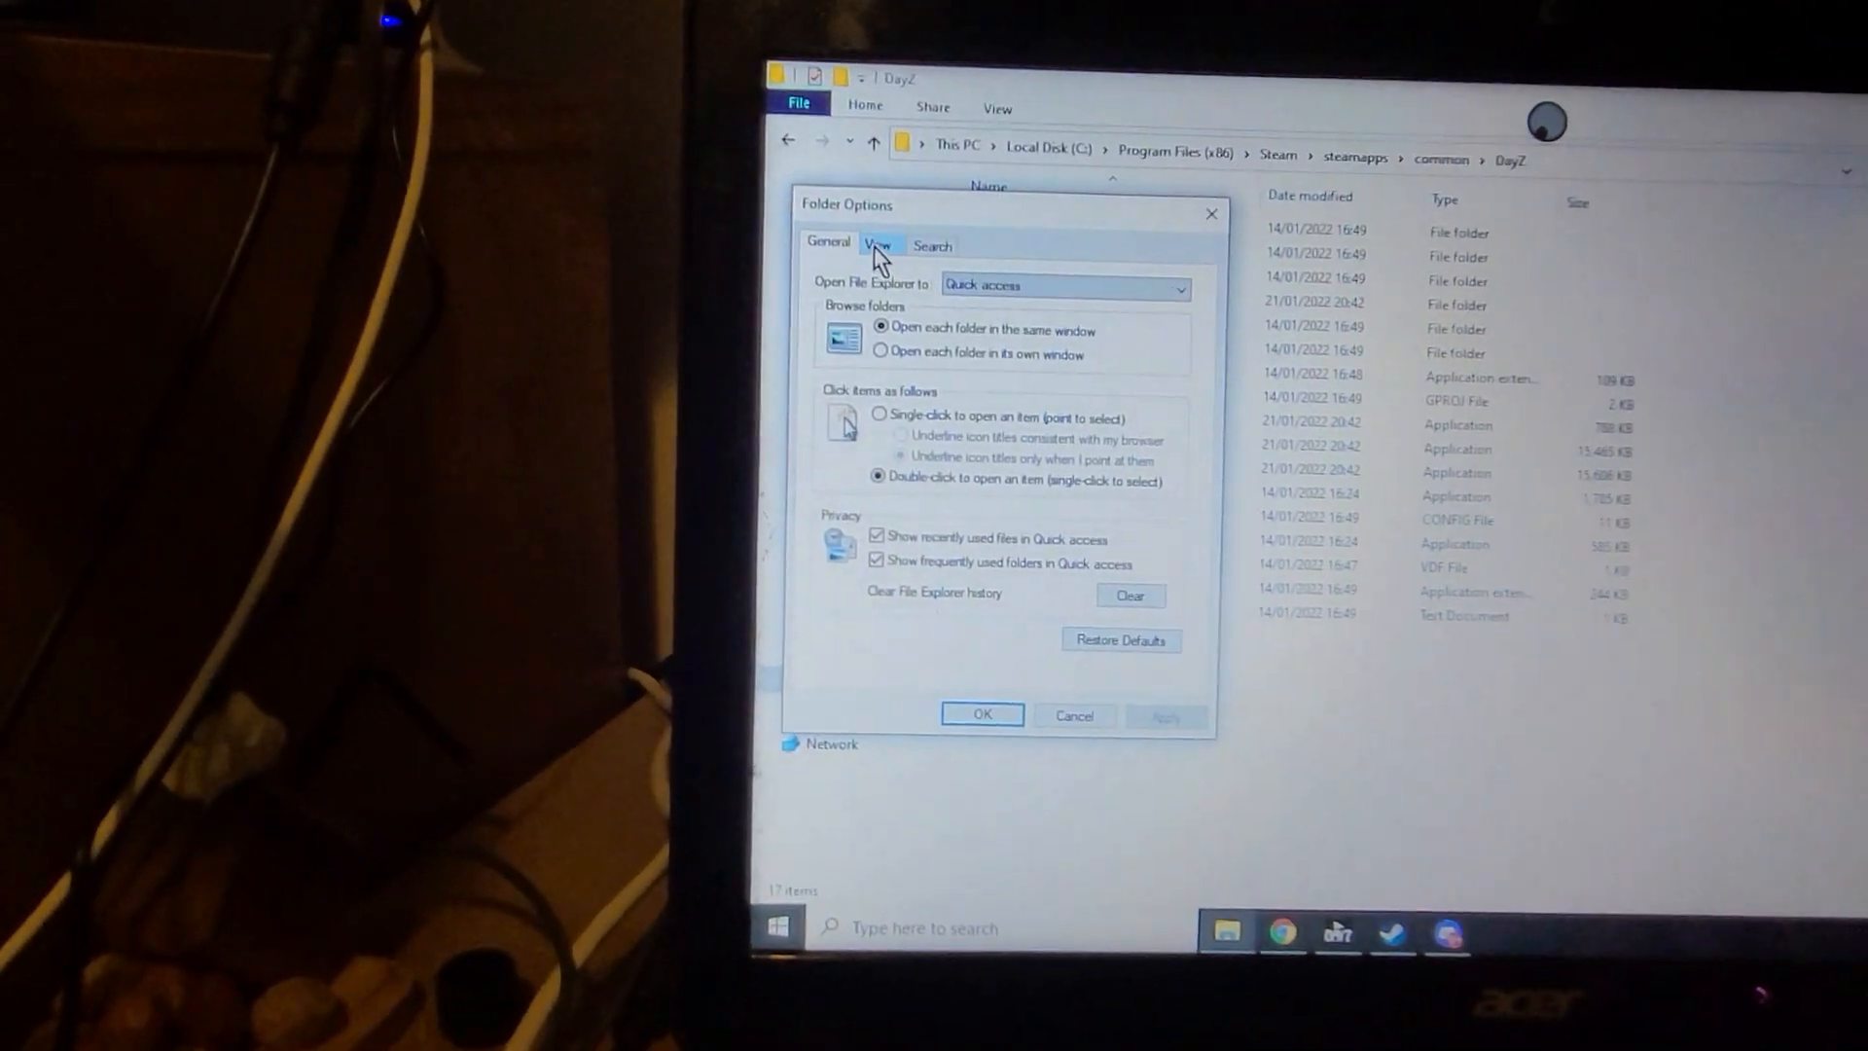
Switch Folder Options to its View tab of advanced settings.
click(877, 246)
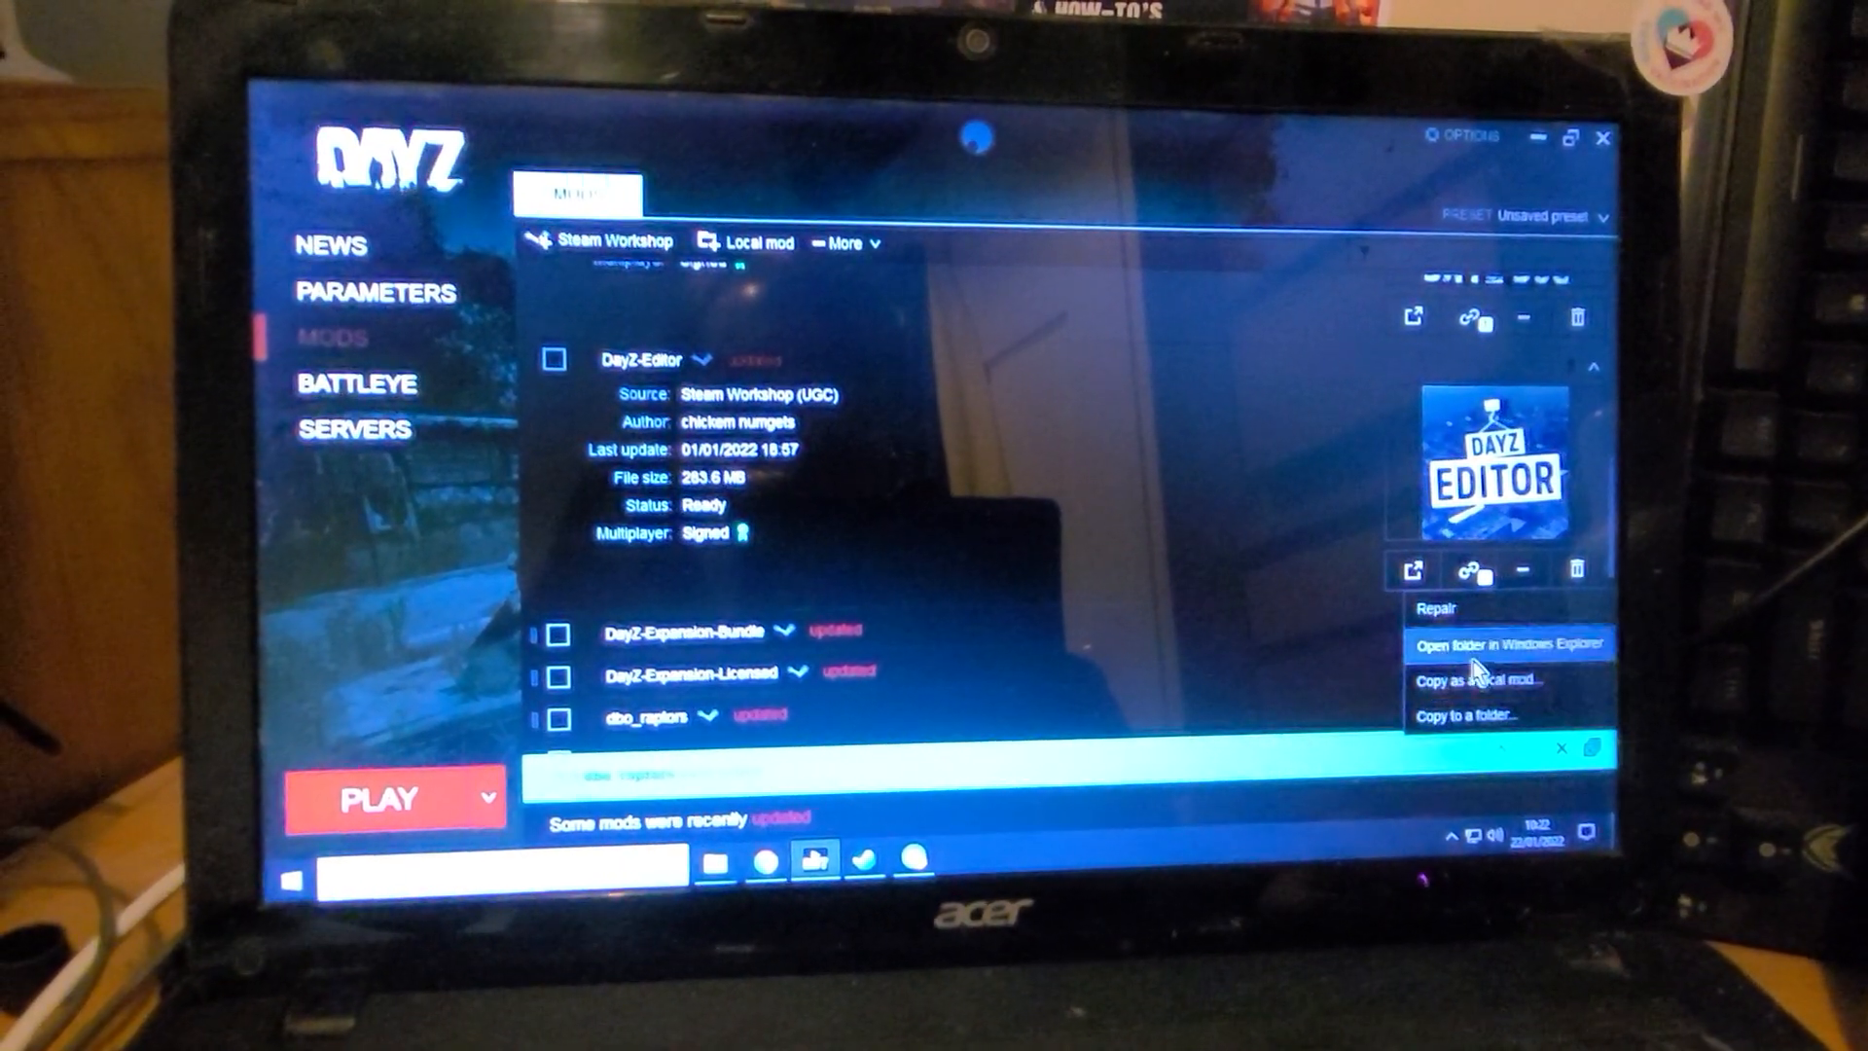
Choose 'Open folder in Windows Explorer' for DayZ-Editor, triggering the Workshop cache warning.
click(1503, 643)
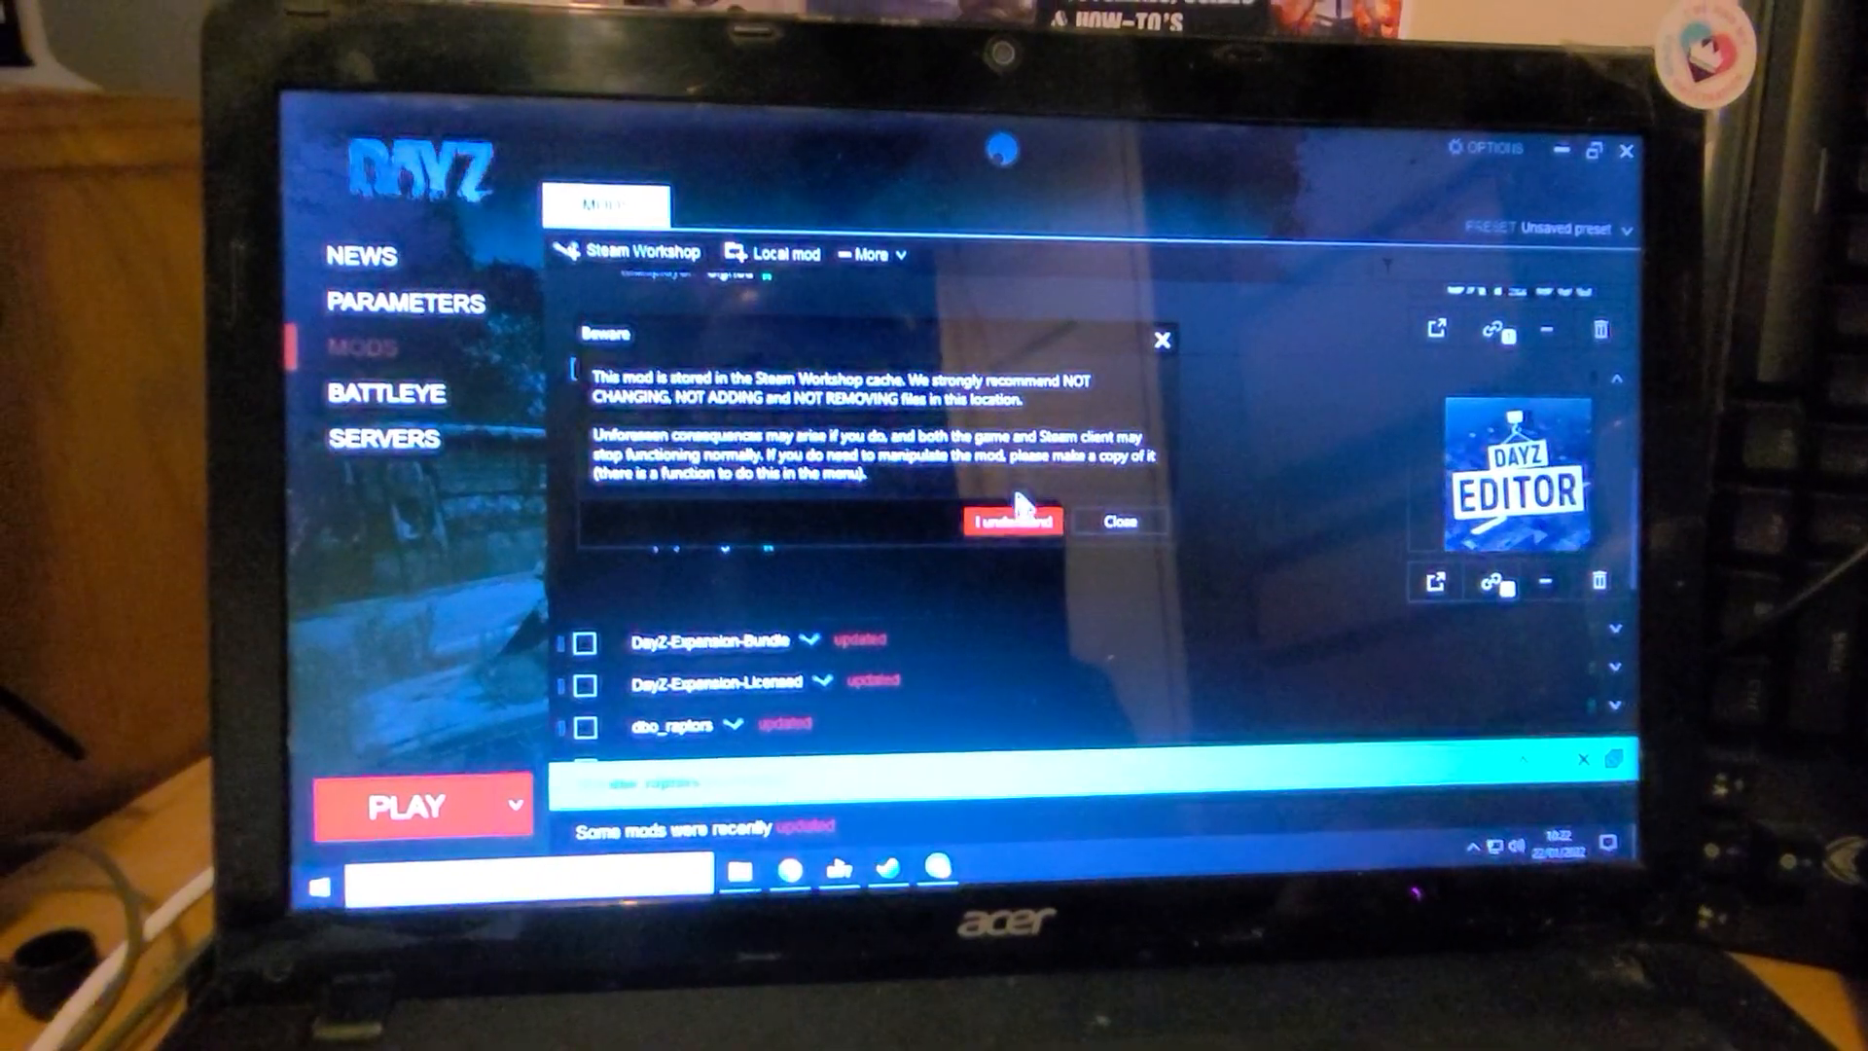